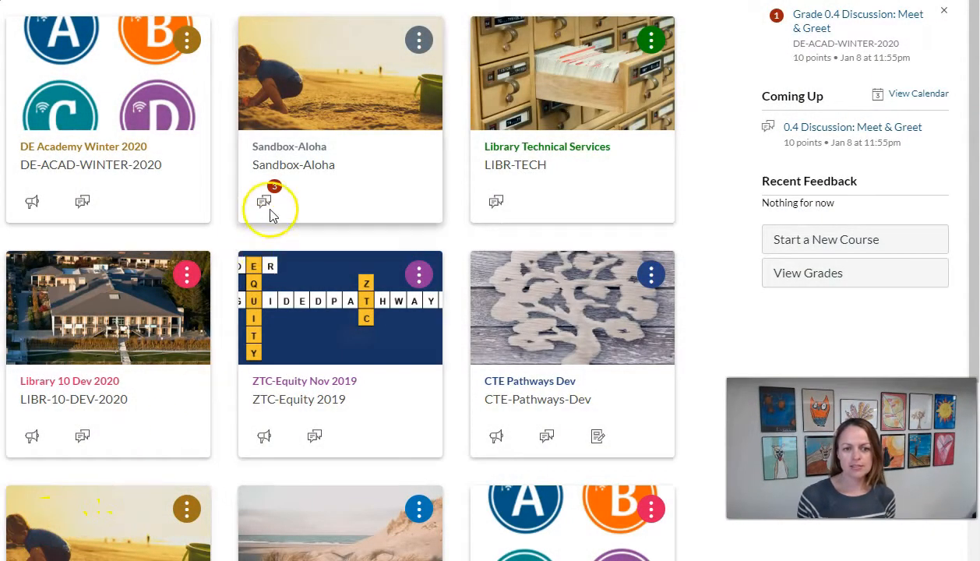
Step: Enter the Sandbox-Aloha course and show its Modules list with Week 0: Orientation
{"action": "left_click", "coordinate": [290, 147]}
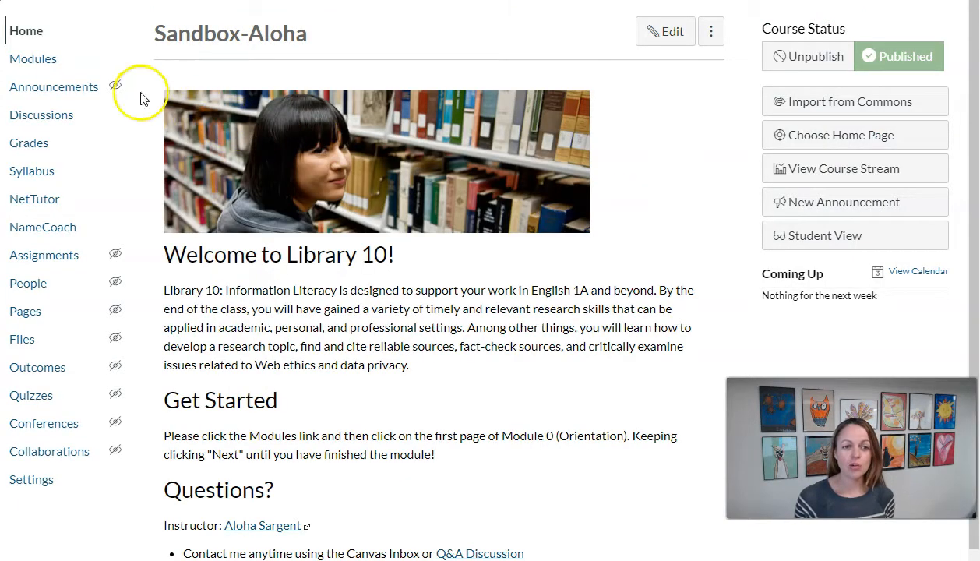
{"action": "left_click", "coordinate": [33, 59]}
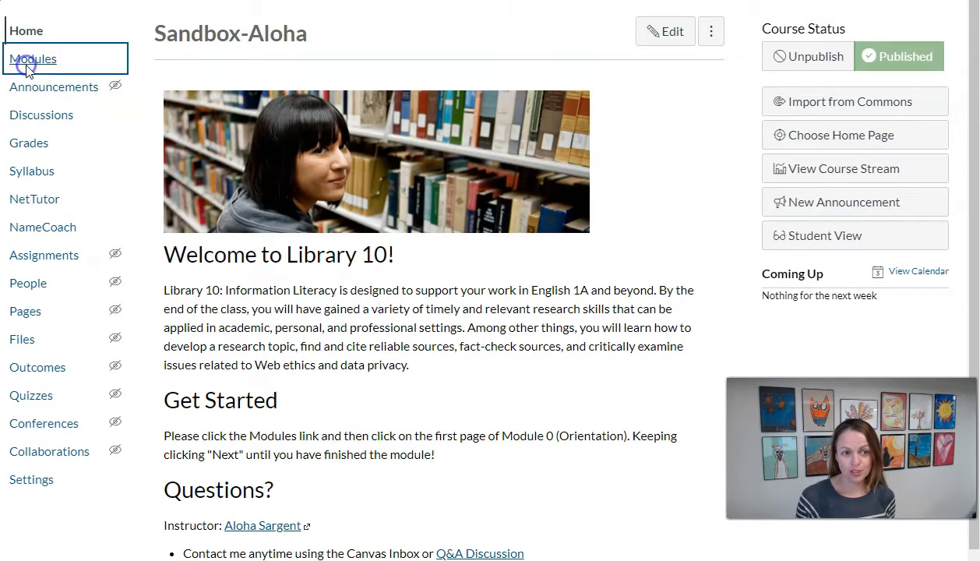
{"action": "left_click", "coordinate": [34, 59]}
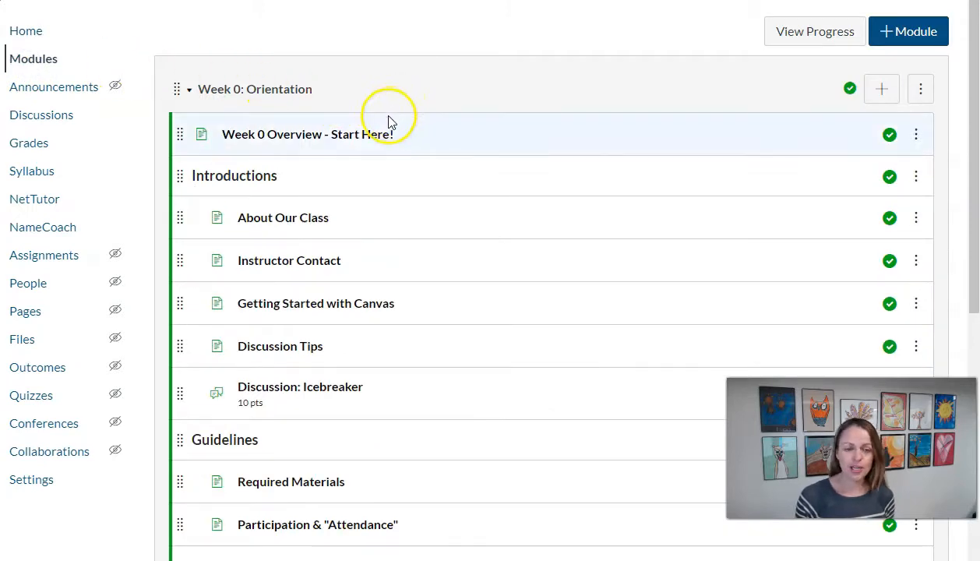
{"action": "mouse_move", "coordinate": [305, 218]}
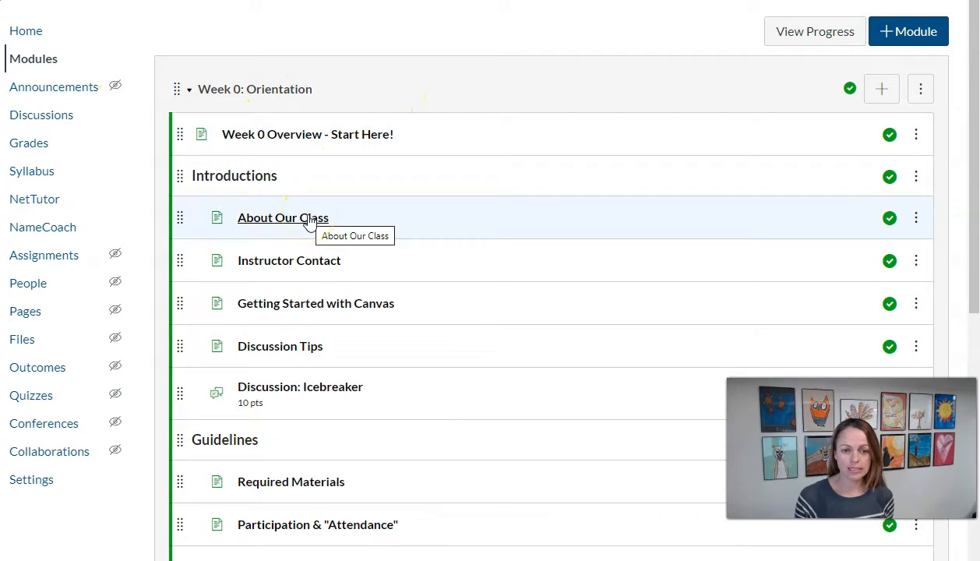
{"action": "mouse_move", "coordinate": [303, 224]}
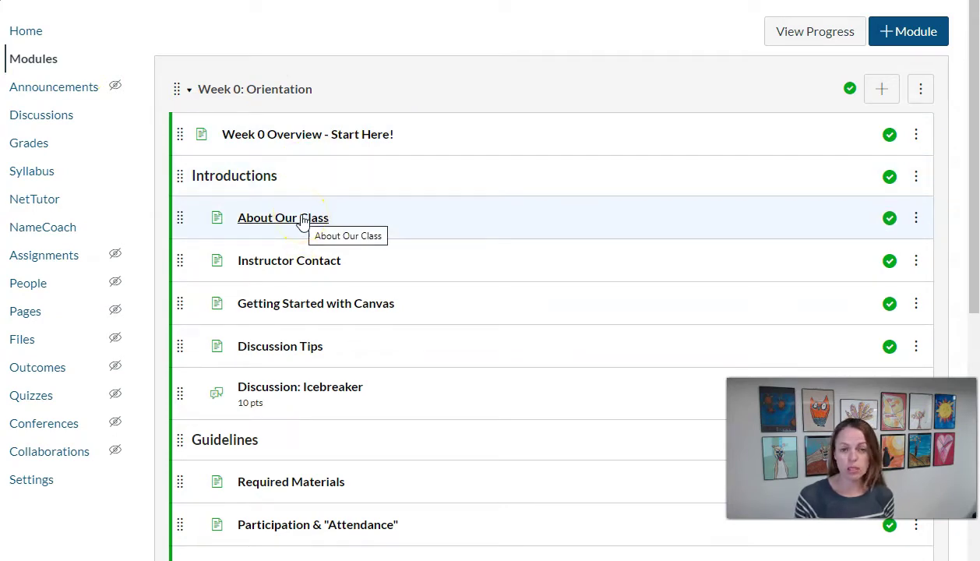
Step: Bring the About Our Class page into the editor and select its placeholder course description
{"action": "left_click", "coordinate": [283, 218]}
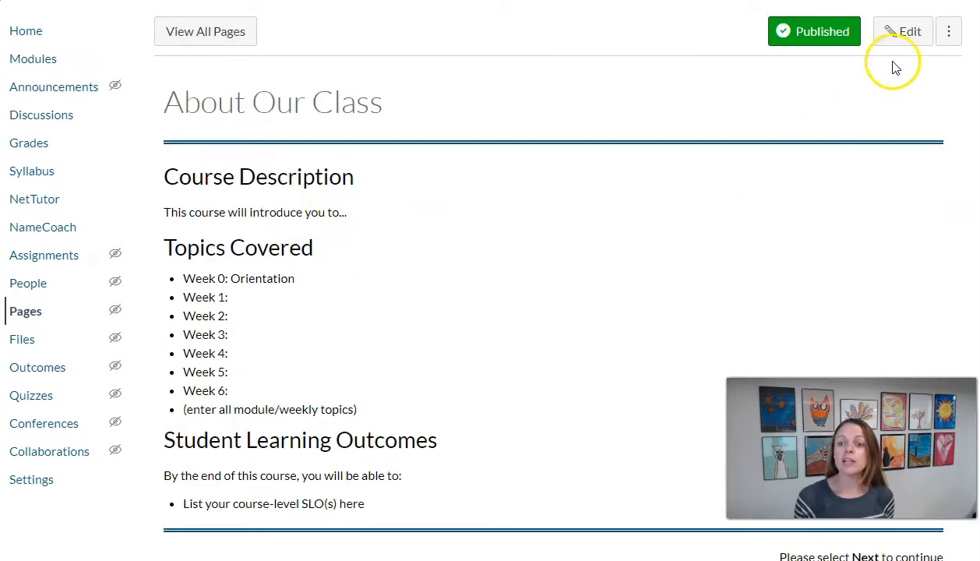
{"action": "left_click", "coordinate": [901, 31]}
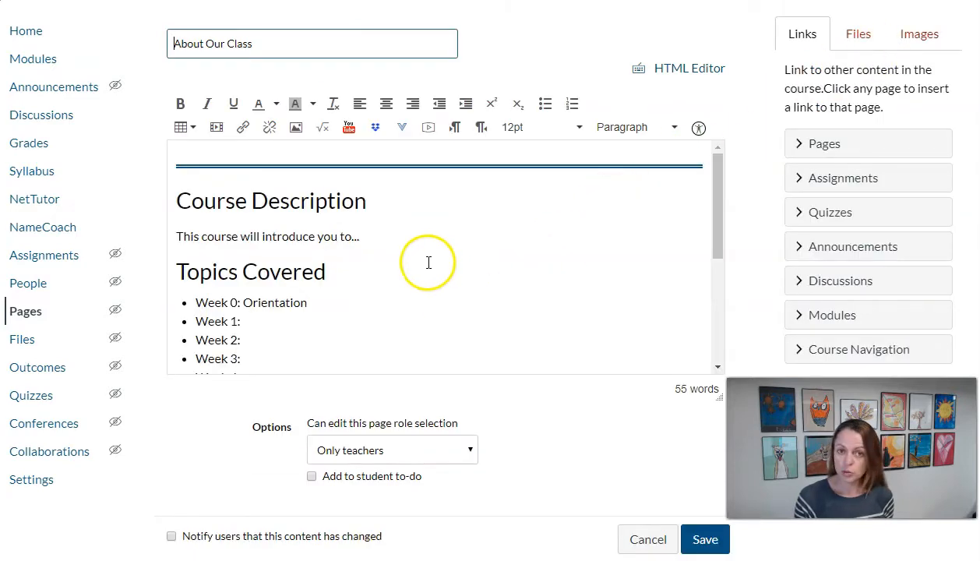
{"action": "triple_click", "coordinate": [267, 237]}
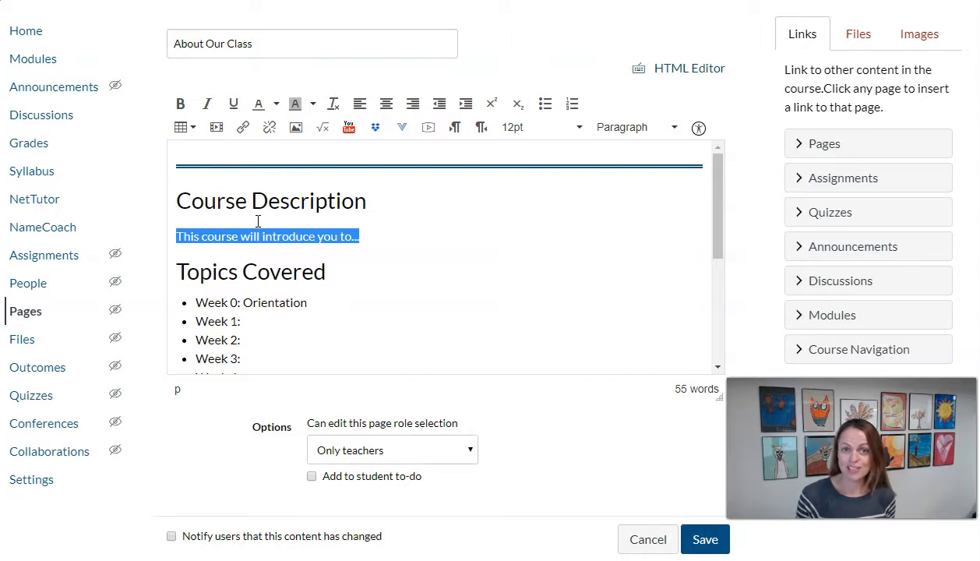
{"action": "scroll", "scroll_direction": "down", "scroll_amount": 3}
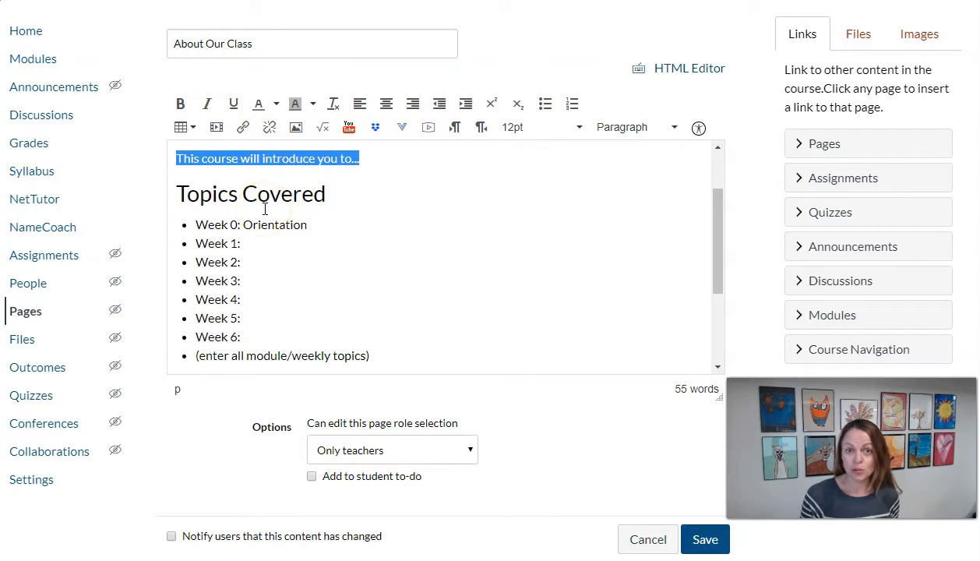
{"action": "left_click", "coordinate": [244, 243]}
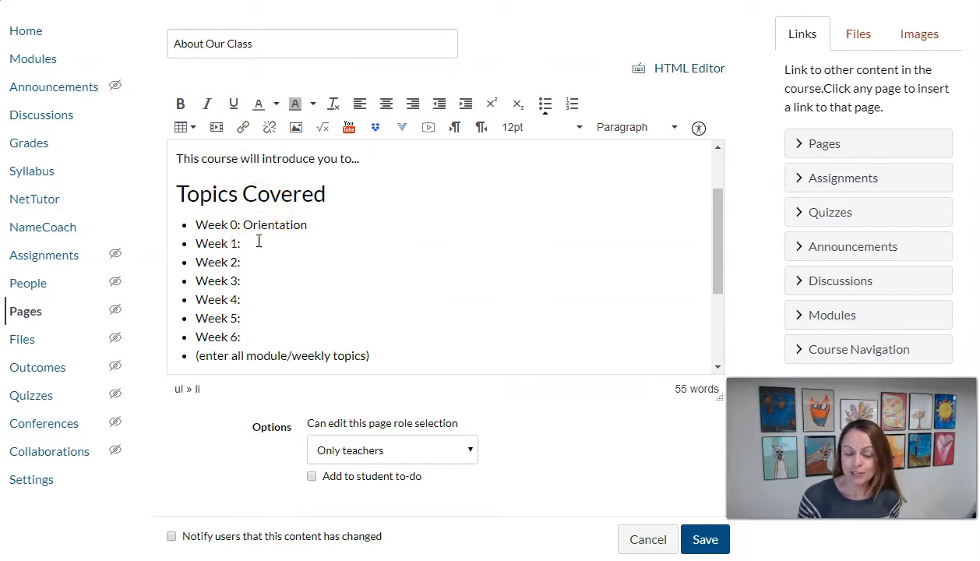
Step: Add a Week 7: entry to the Topics Covered list
{"action": "left_click", "coordinate": [242, 243]}
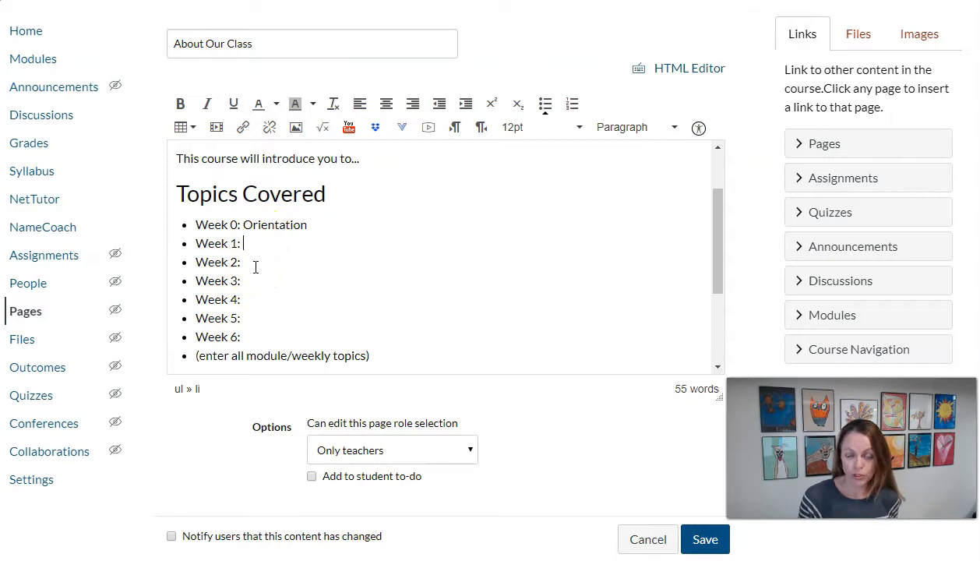
{"action": "scroll", "scroll_direction": "down", "scroll_amount": 3}
{"action": "type", "text": "Week"}
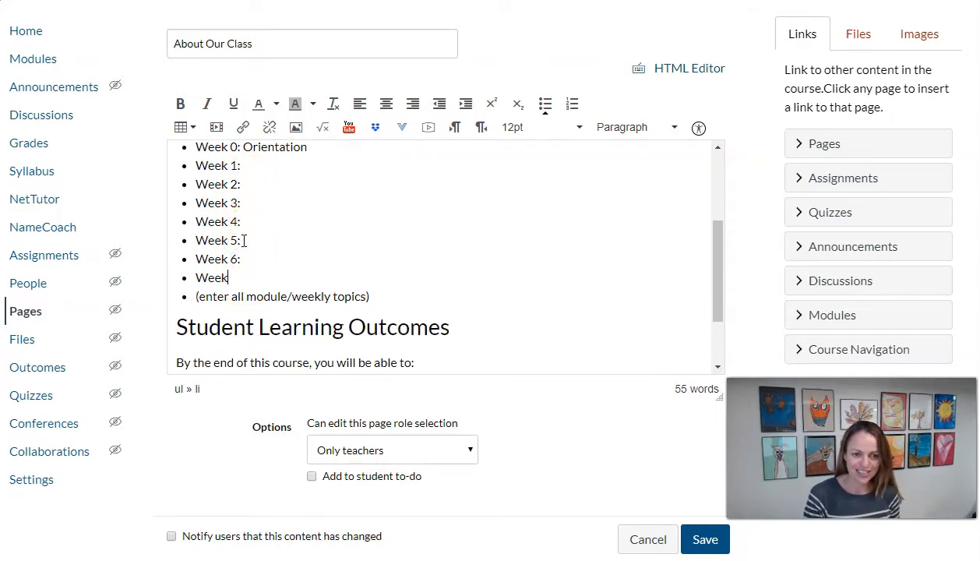
{"action": "type", "text": "7:"}
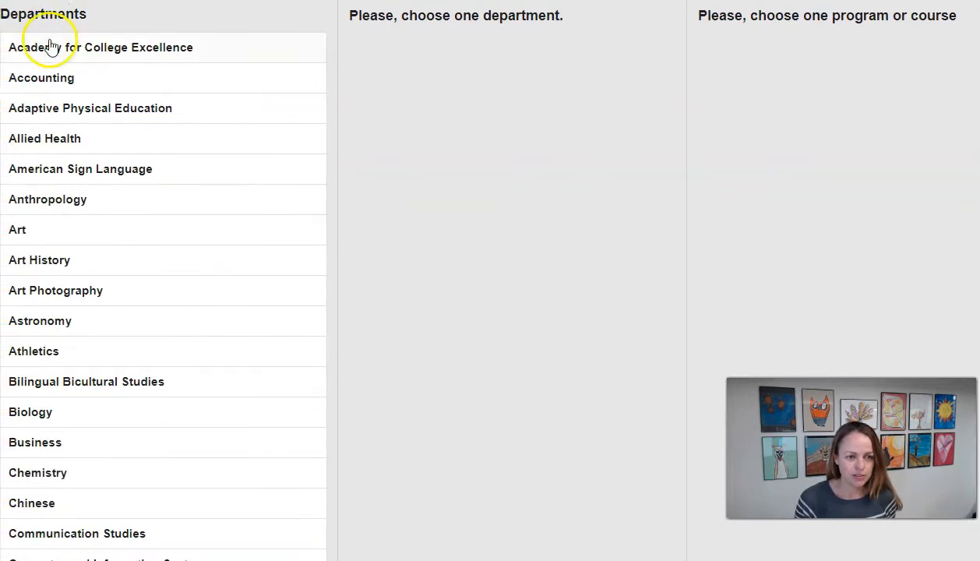
Step: Show the Library Science department's courses in the Cabrillo outline site
{"action": "scroll", "scroll_direction": "down", "scroll_amount": 3}
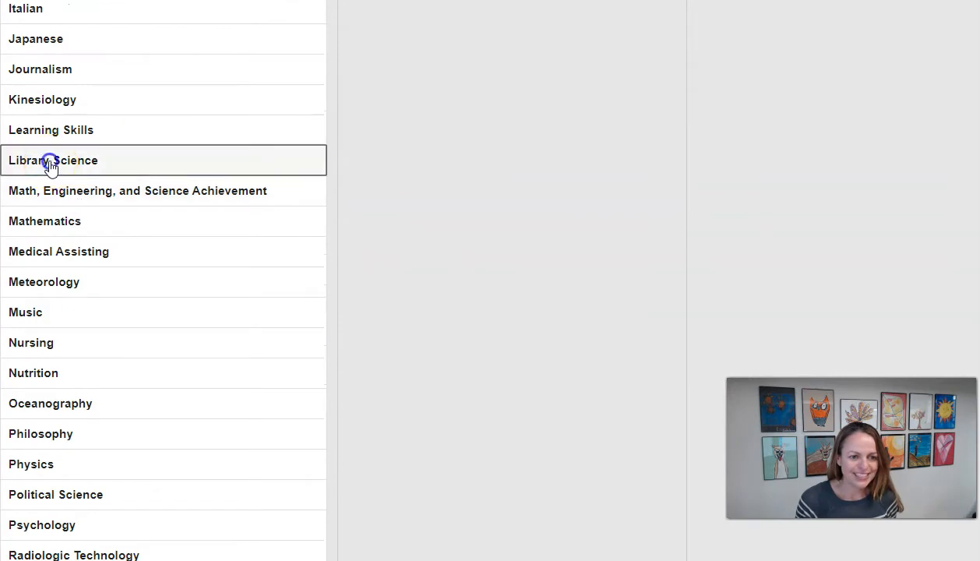
{"action": "left_click", "coordinate": [48, 163]}
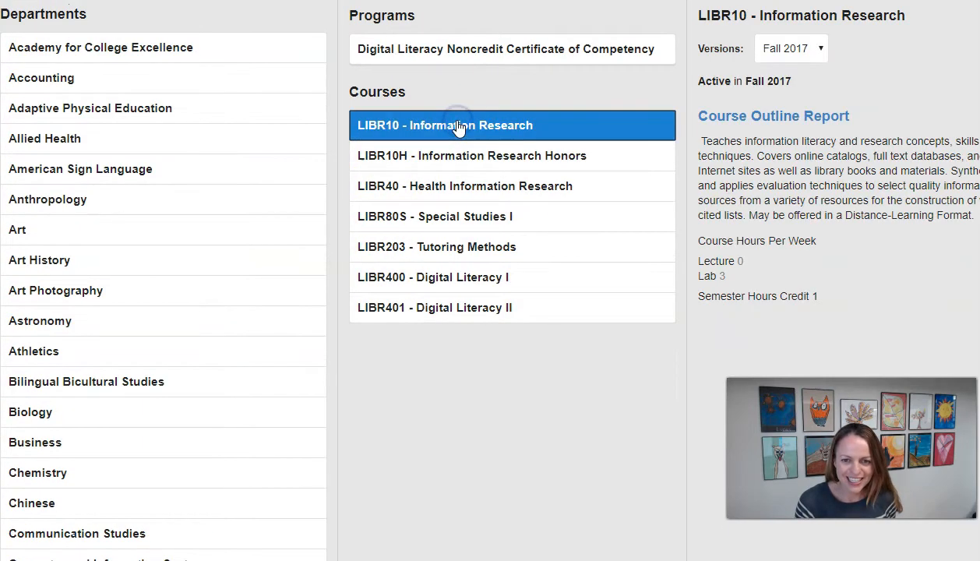
{"action": "mouse_move", "coordinate": [789, 125]}
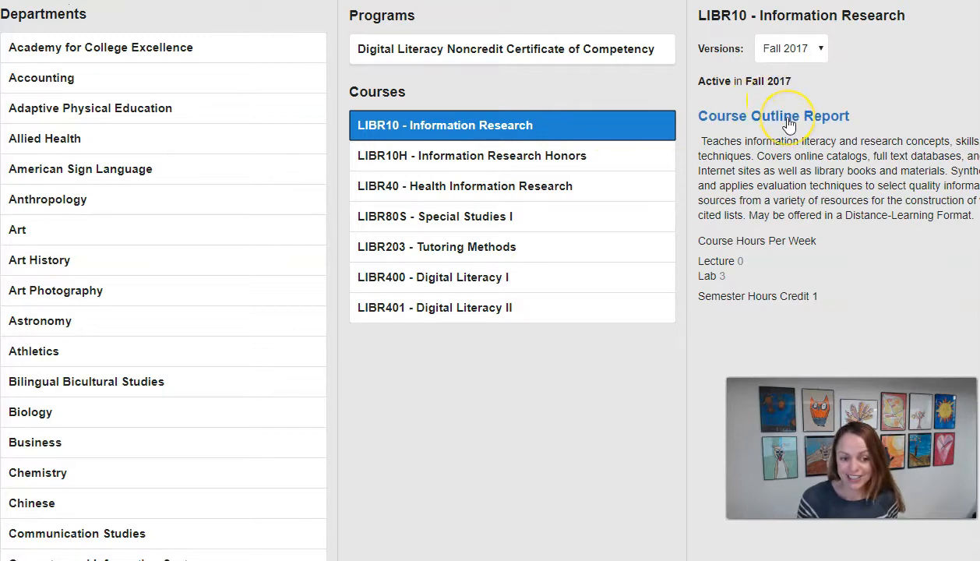
Step: View the full LIBR10 outline report and select its two CSLO statements for copying
{"action": "left_click", "coordinate": [774, 116]}
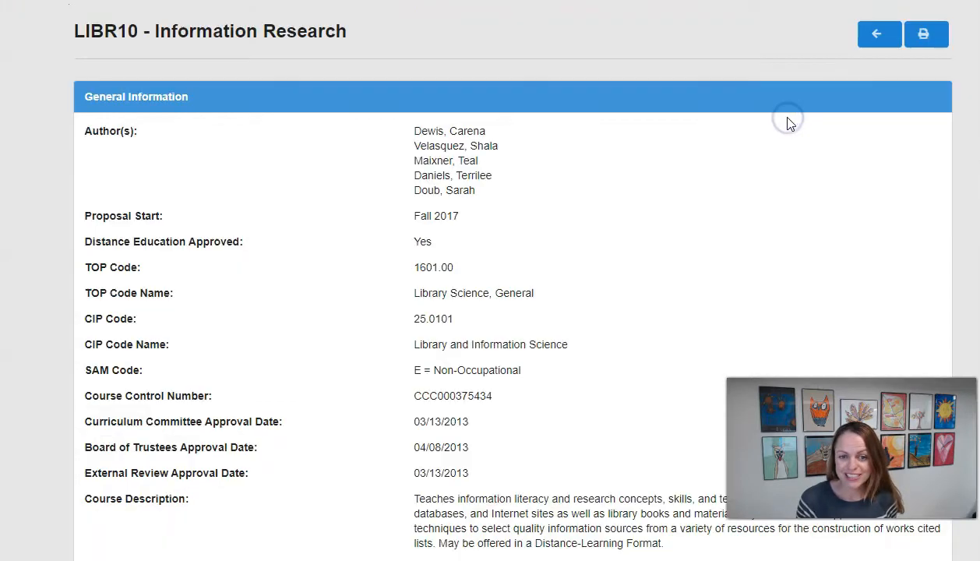
{"action": "scroll", "scroll_direction": "down", "scroll_amount": 3}
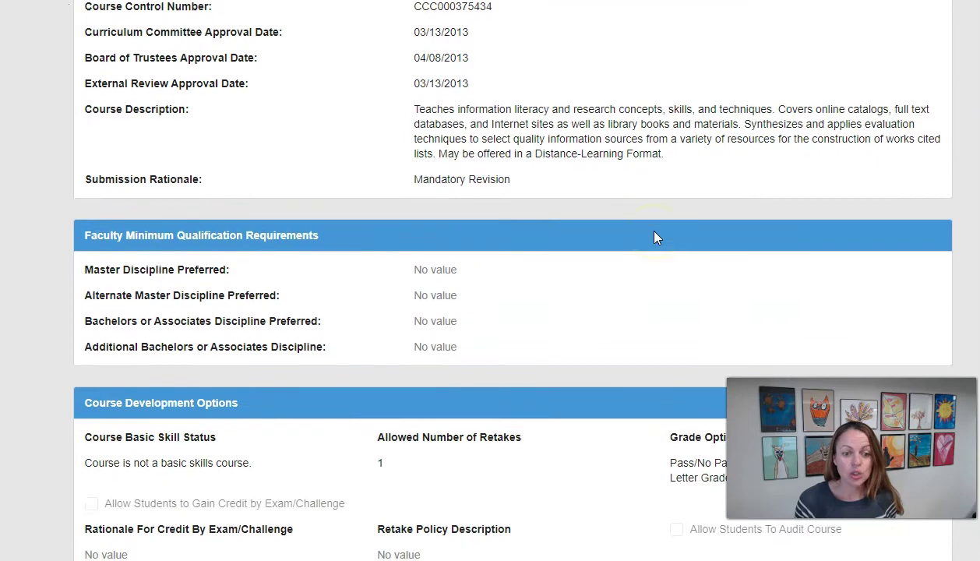
{"action": "scroll", "scroll_direction": "down", "scroll_amount": 3}
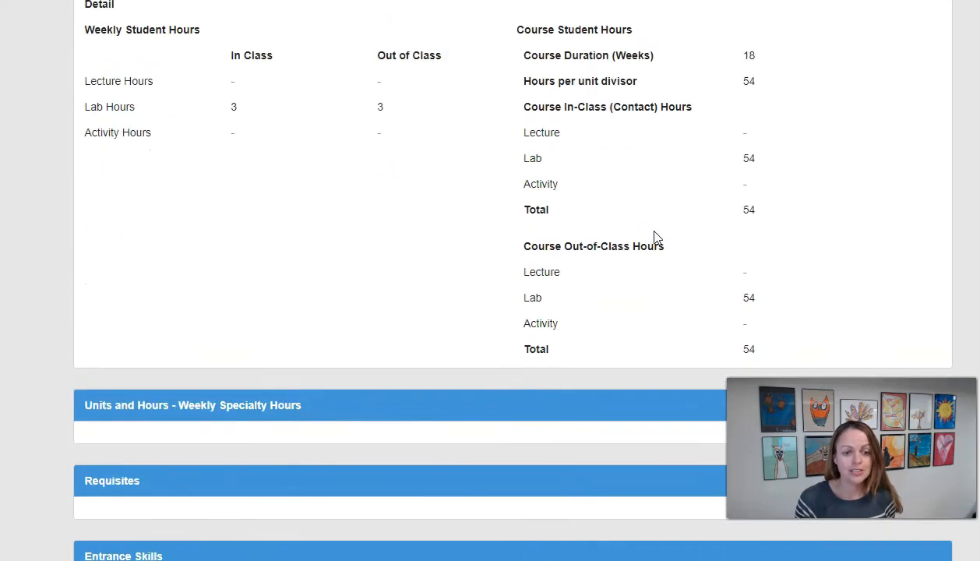
{"action": "scroll", "scroll_direction": "down", "scroll_amount": 3}
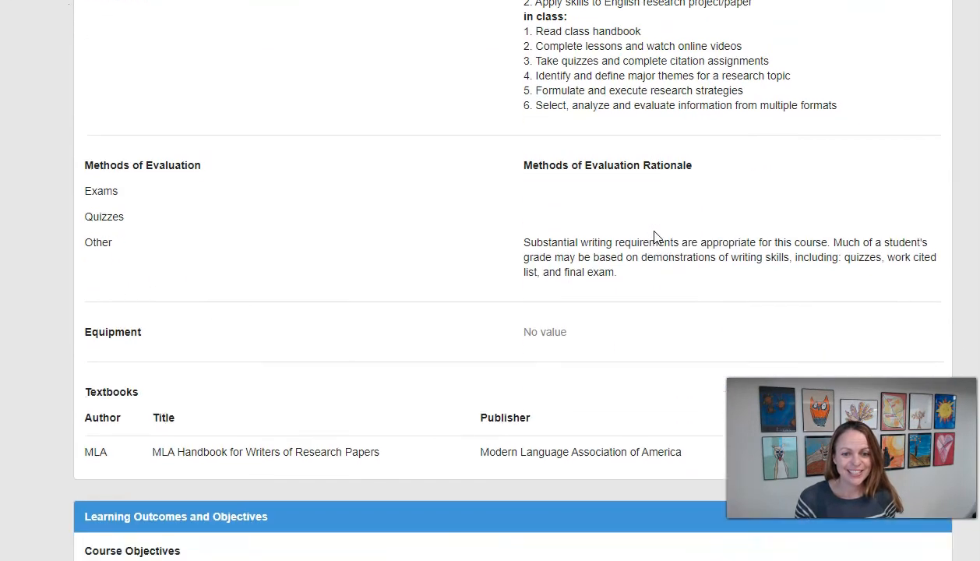
{"action": "scroll", "scroll_direction": "down", "scroll_amount": 3}
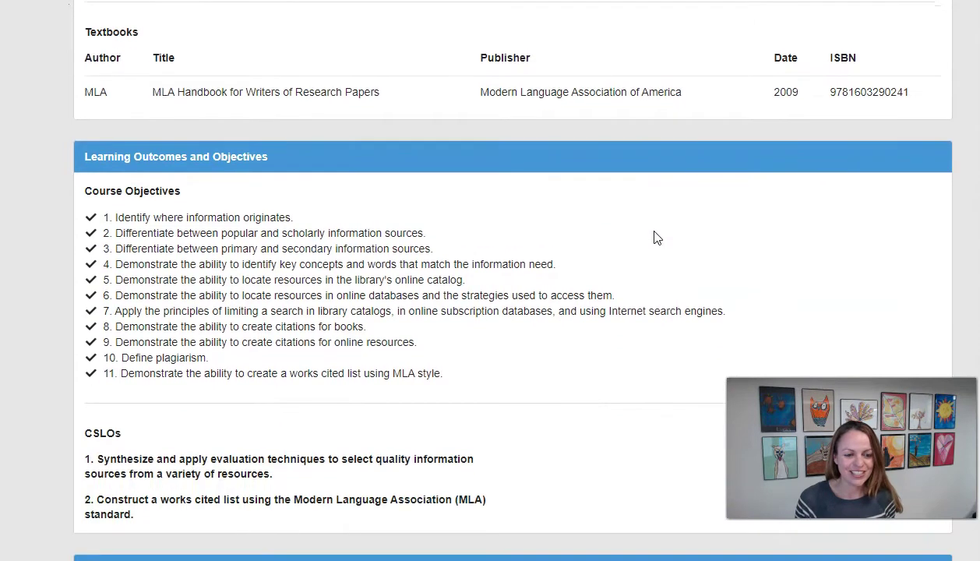
{"action": "scroll", "scroll_direction": "down", "scroll_amount": 3}
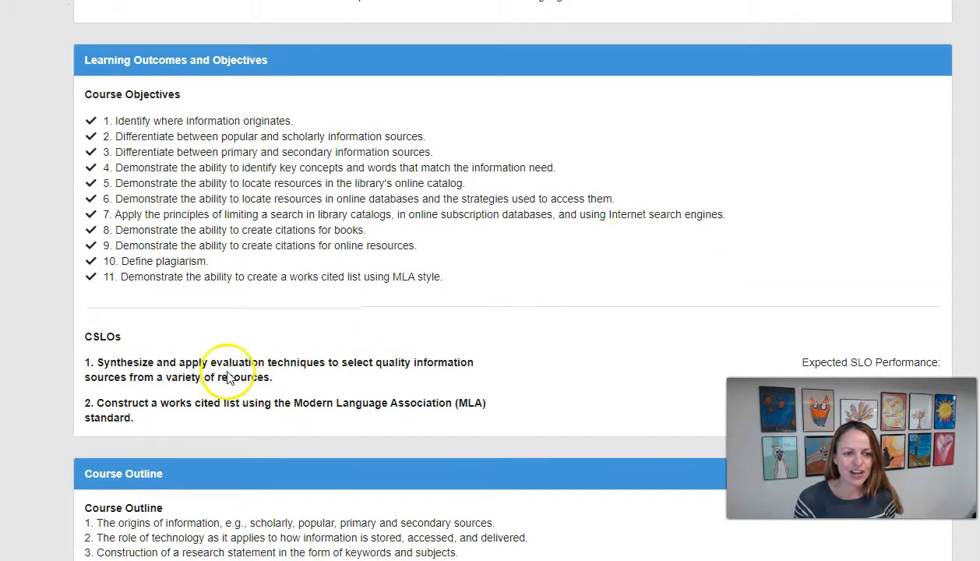
{"action": "mouse_move", "coordinate": [128, 424]}
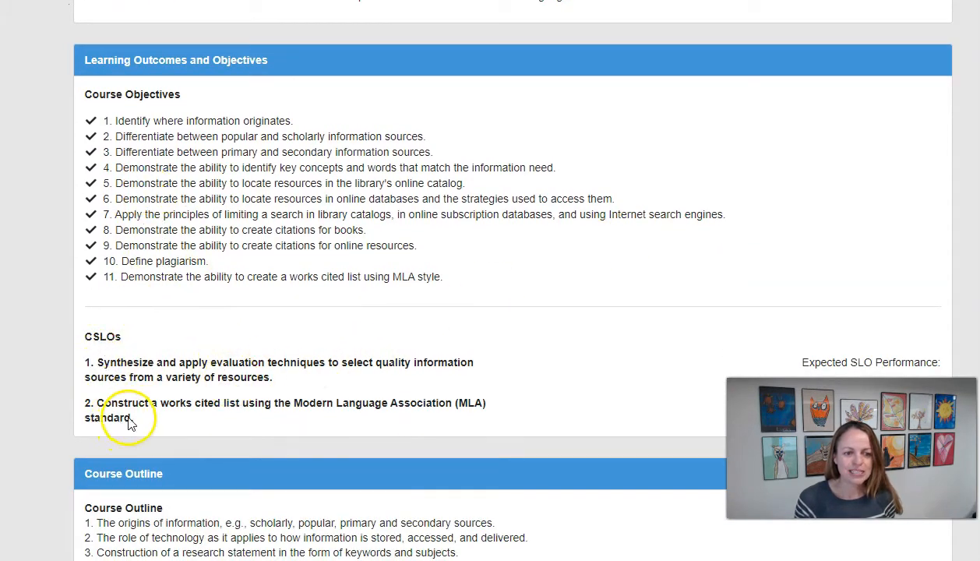
{"action": "left_click_drag", "start_coordinate": [93, 361], "coordinate": [134, 418]}
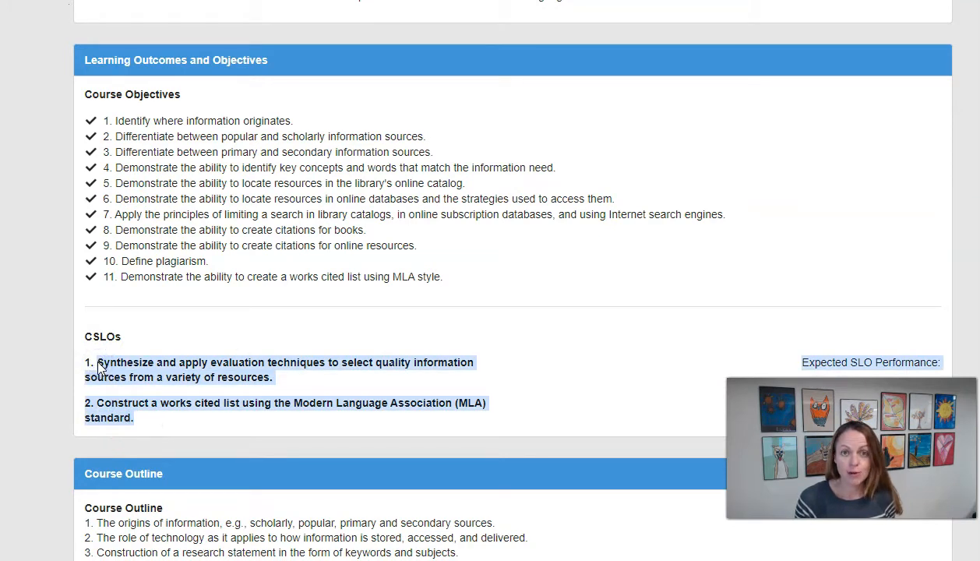
{"action": "mouse_move", "coordinate": [177, 177]}
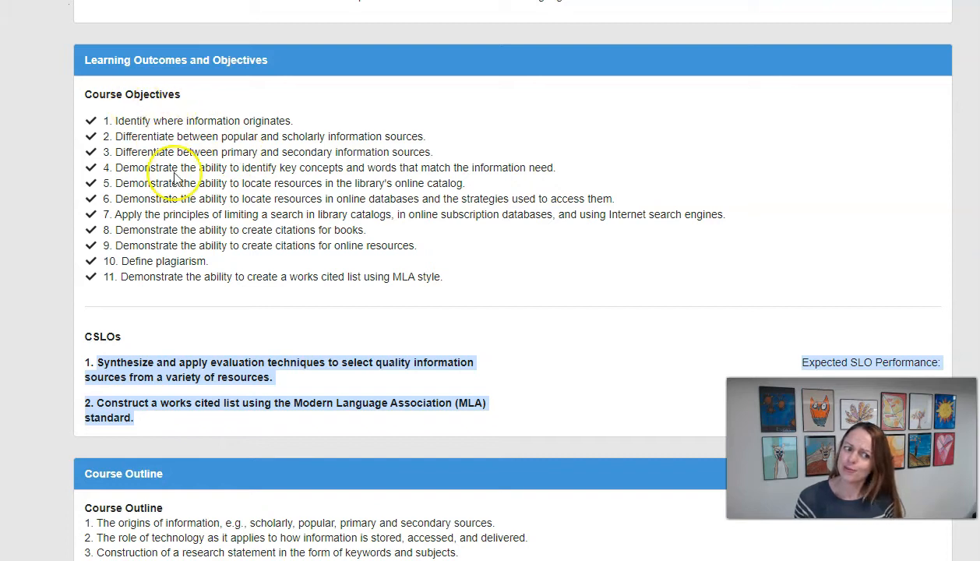
{"action": "mouse_move", "coordinate": [159, 141]}
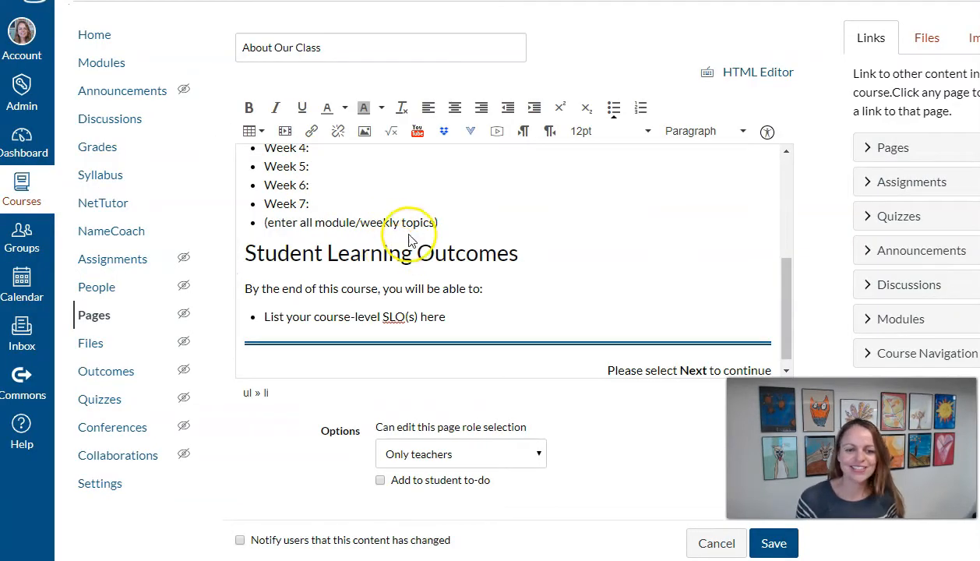
{"action": "mouse_move", "coordinate": [342, 293]}
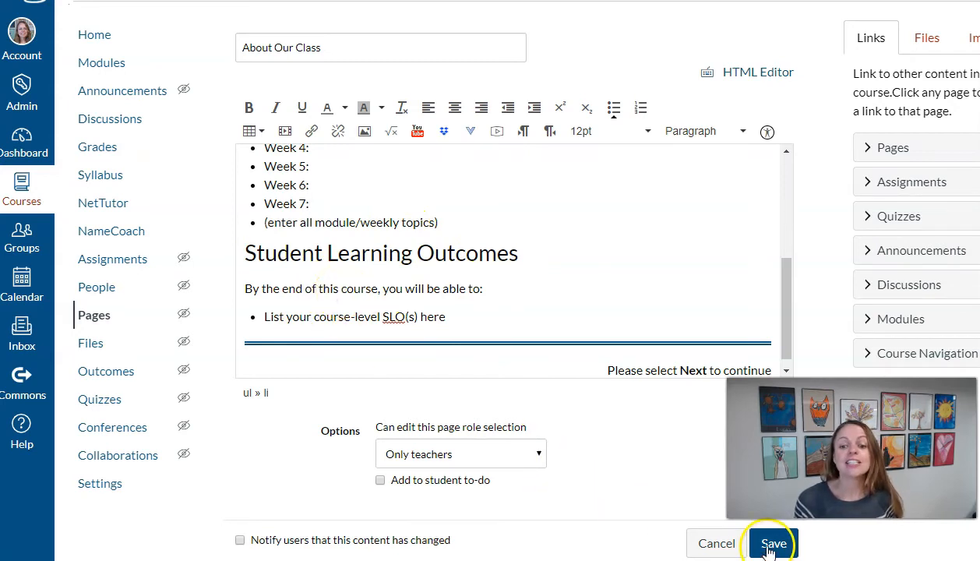
Step: Save the About Our Class page with its description, topics and learning outcomes sections
{"action": "left_click", "coordinate": [772, 542]}
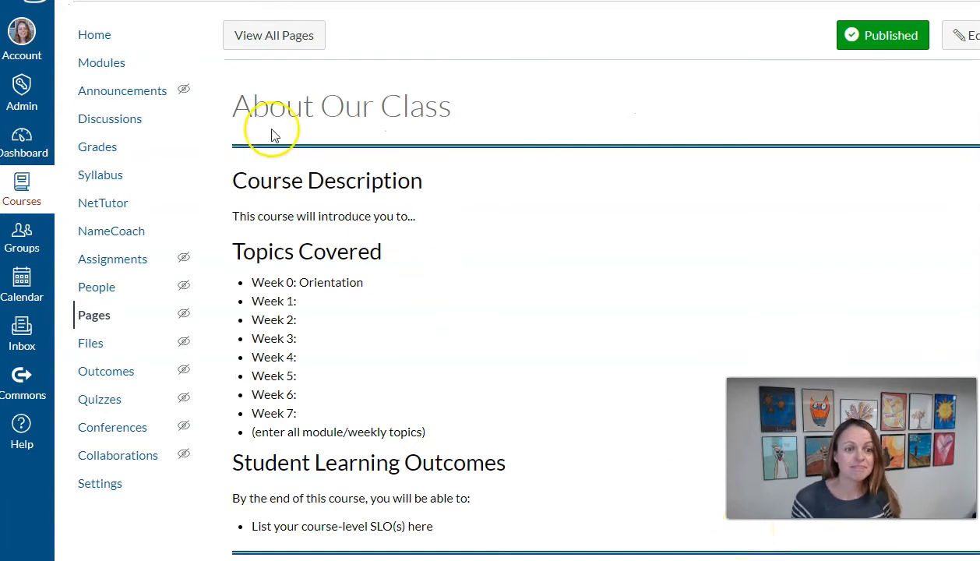
{"action": "mouse_move", "coordinate": [112, 68]}
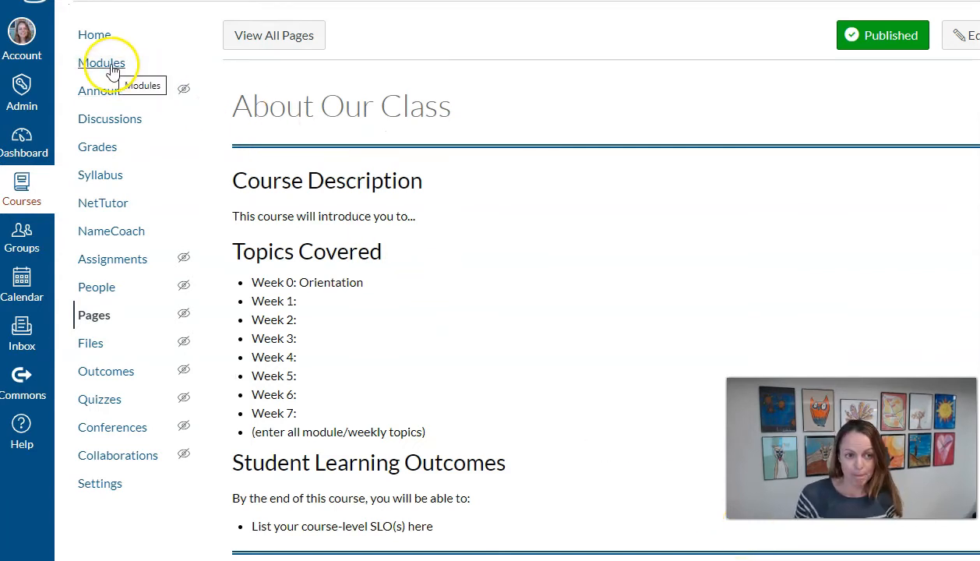
Step: Rename the Week 1 module to Week 1: Web Ethics via its settings and update it
{"action": "left_click", "coordinate": [103, 62]}
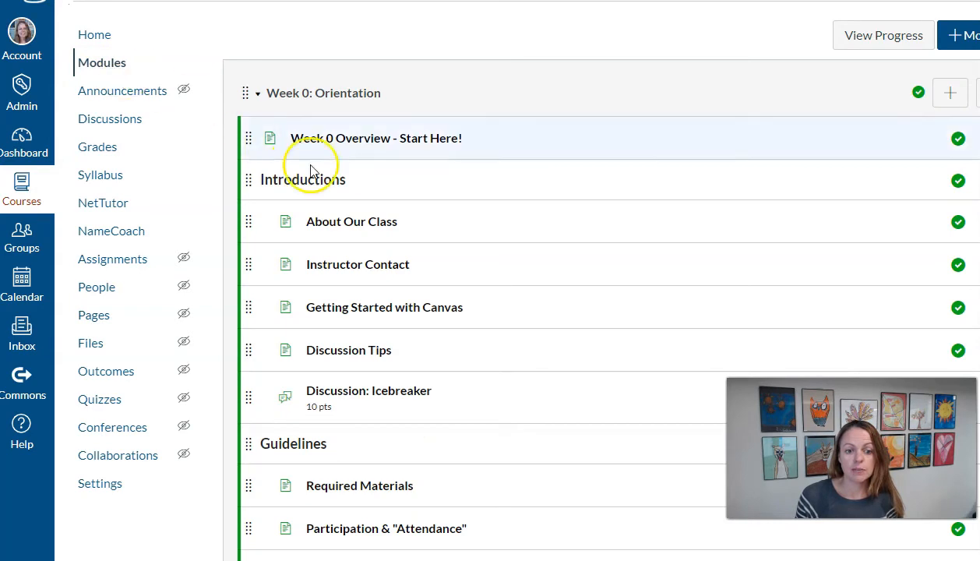
{"action": "scroll", "scroll_direction": "down", "scroll_amount": 3}
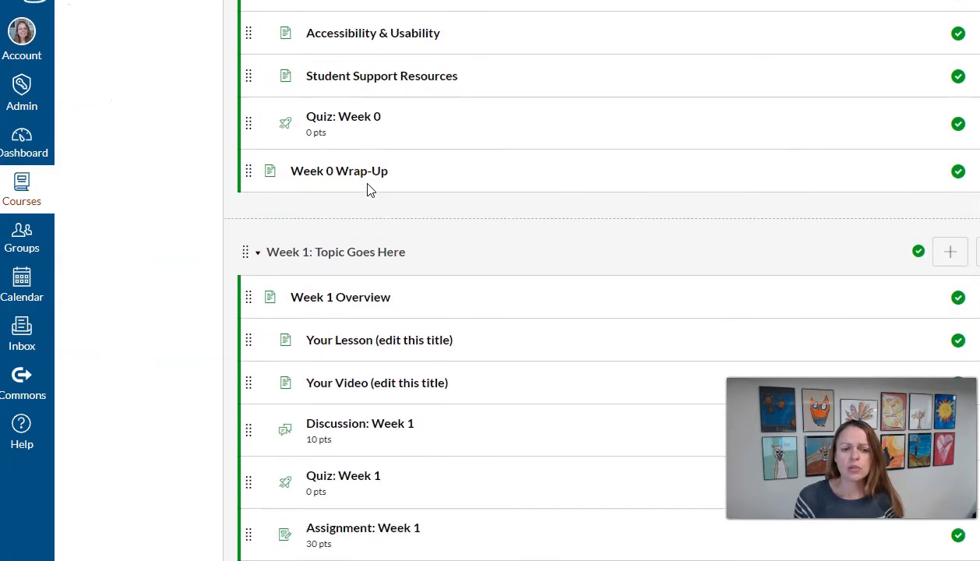
{"action": "mouse_move", "coordinate": [368, 257]}
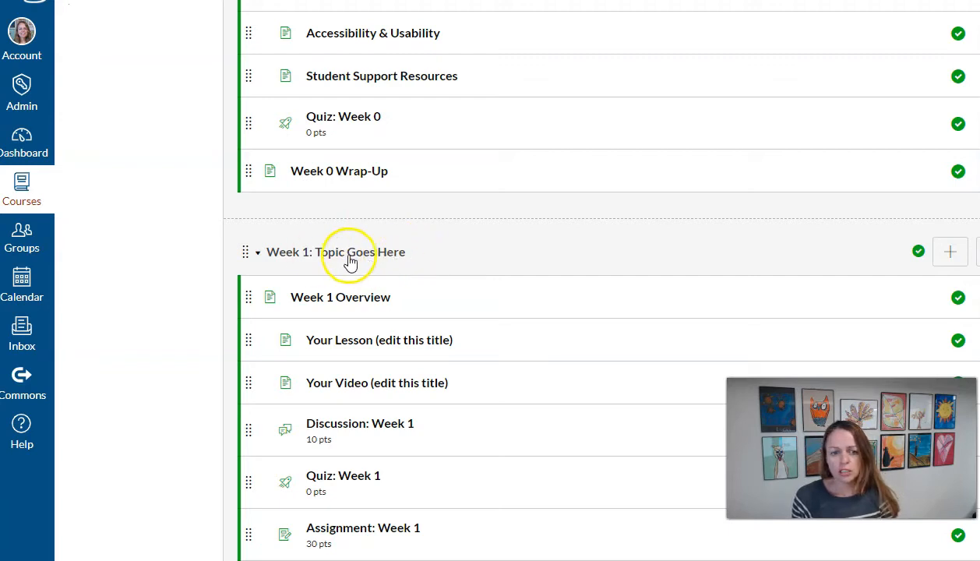
{"action": "mouse_move", "coordinate": [822, 231]}
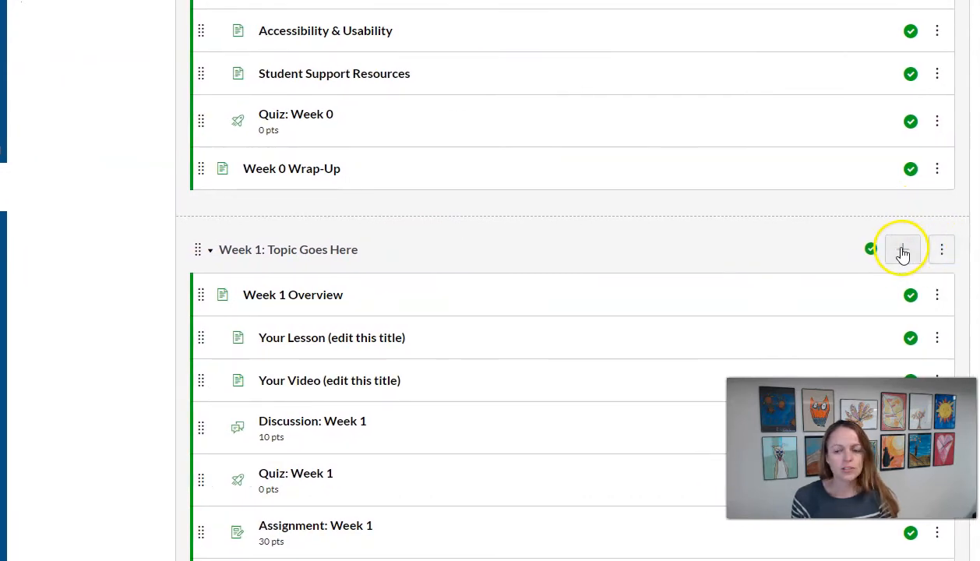
{"action": "mouse_move", "coordinate": [943, 257]}
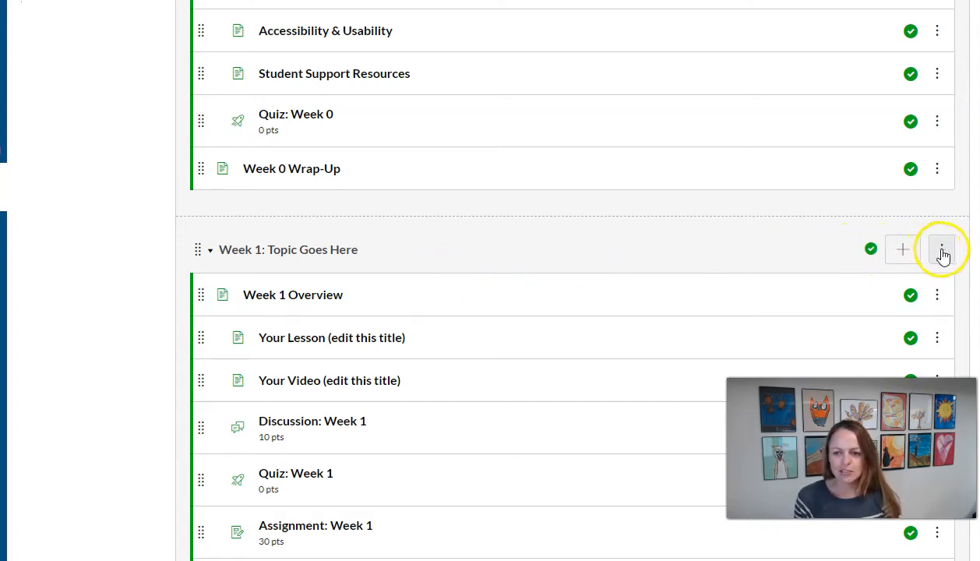
{"action": "left_click", "coordinate": [941, 249]}
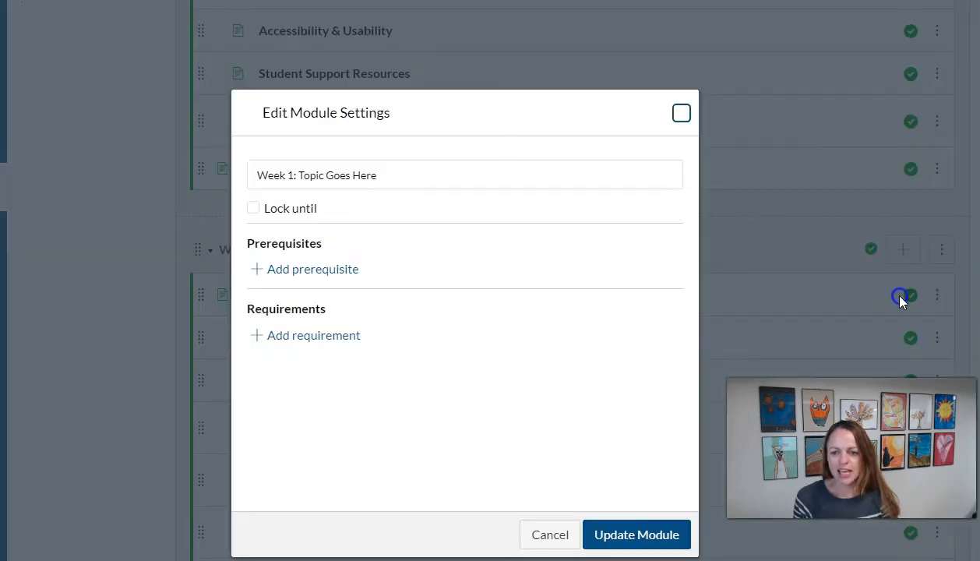
{"action": "double_click", "coordinate": [361, 174]}
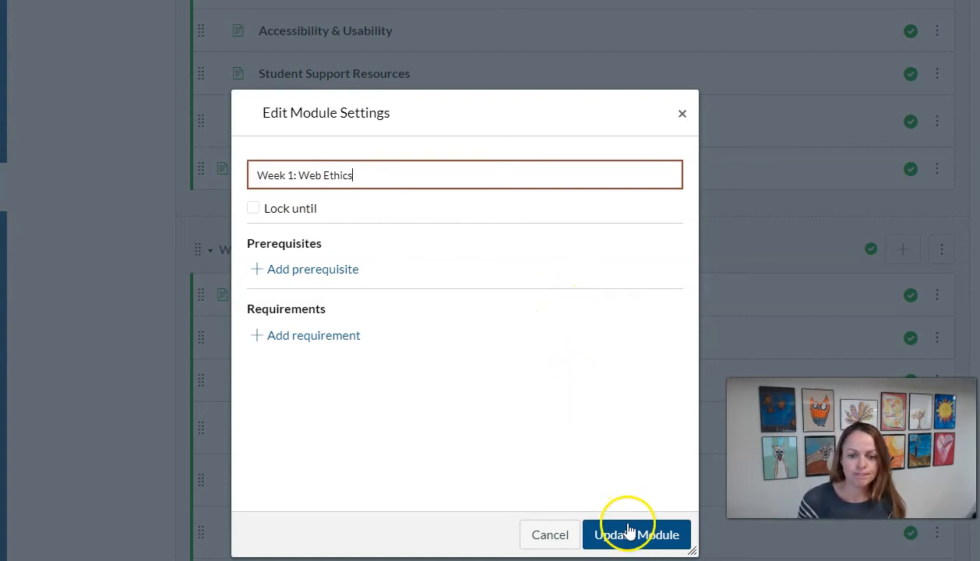
{"action": "left_click", "coordinate": [637, 534]}
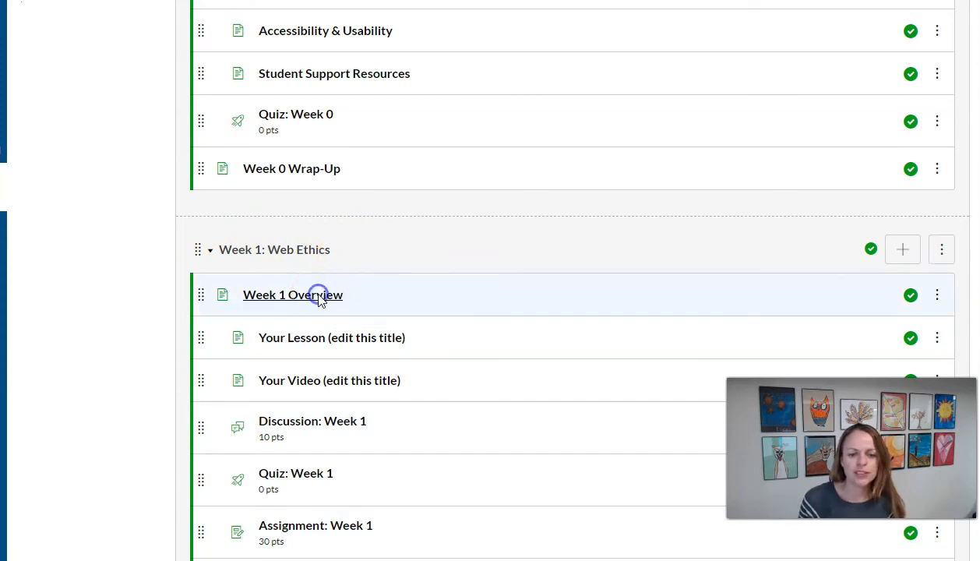
Step: Review the Week 1 Overview page in the editor and save it unchanged
{"action": "left_click", "coordinate": [293, 294]}
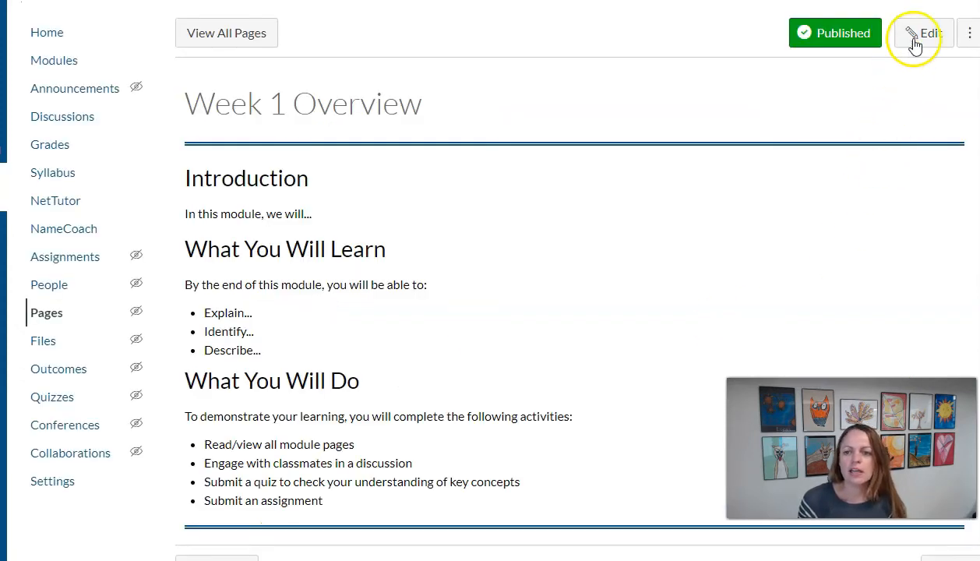
{"action": "left_click", "coordinate": [919, 33]}
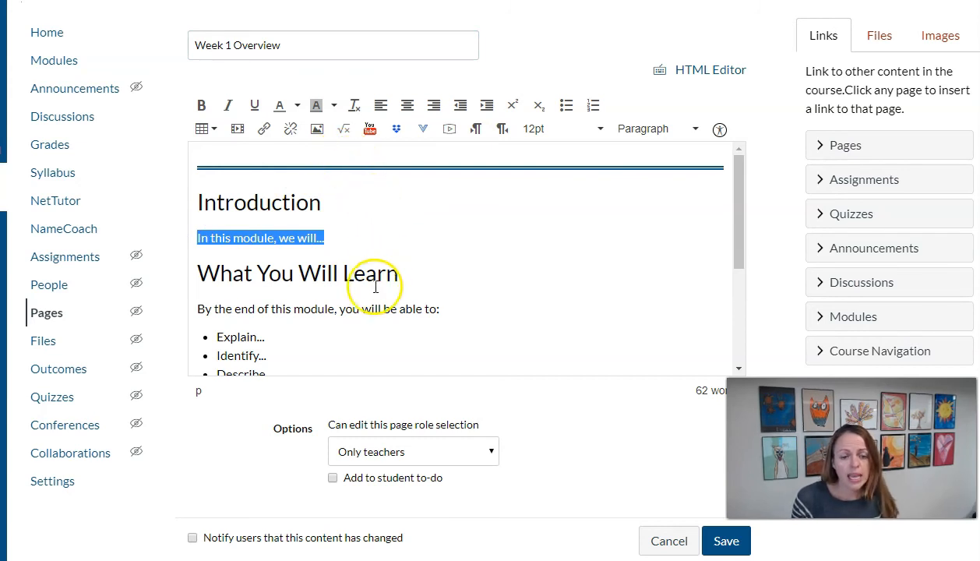
{"action": "scroll", "scroll_direction": "down", "scroll_amount": 3}
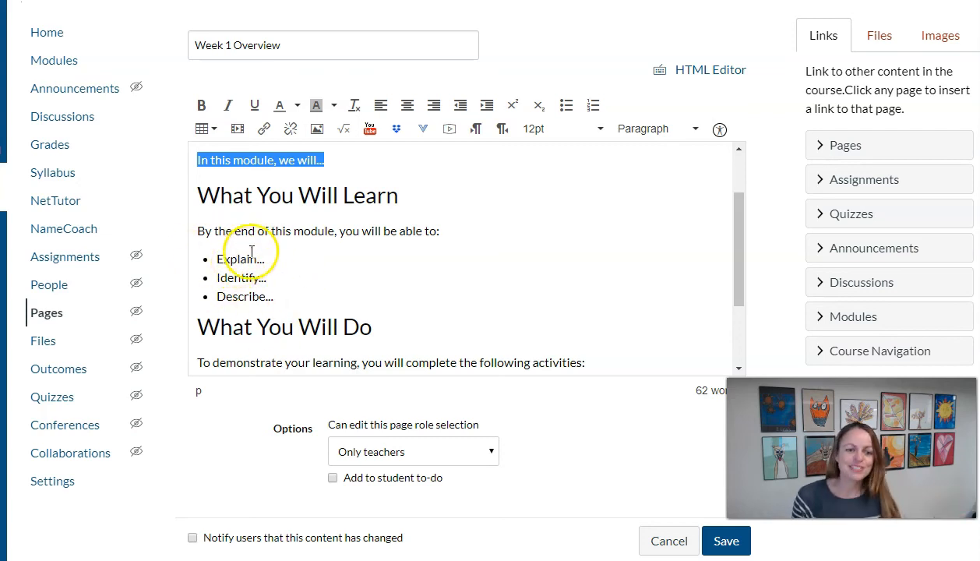
{"action": "mouse_move", "coordinate": [250, 286]}
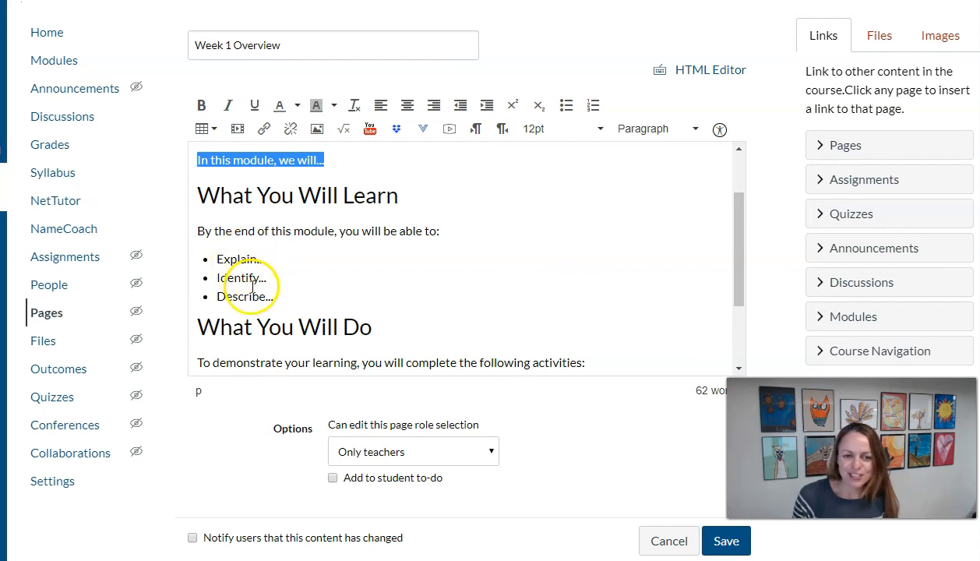
{"action": "scroll", "scroll_direction": "down", "scroll_amount": 3}
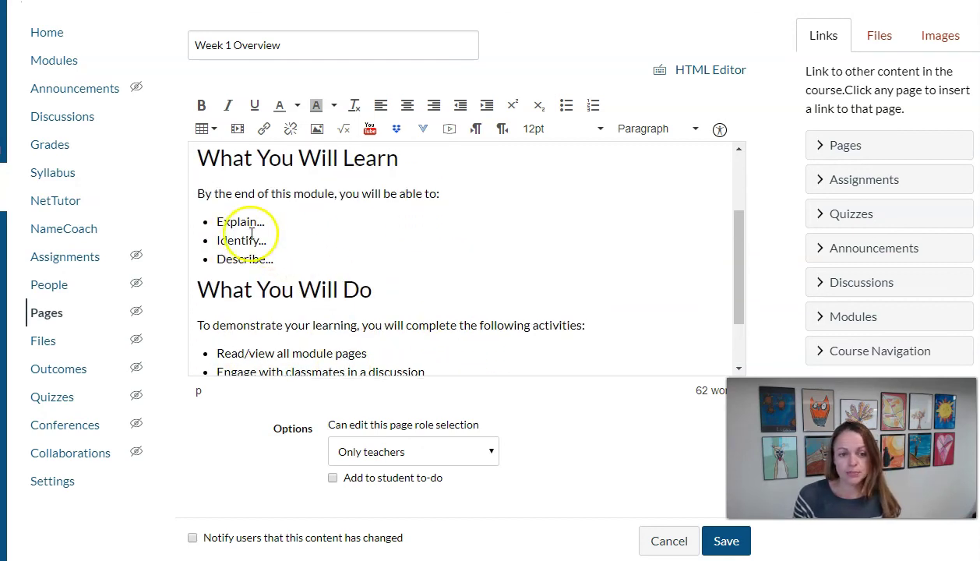
{"action": "left_click", "coordinate": [726, 540]}
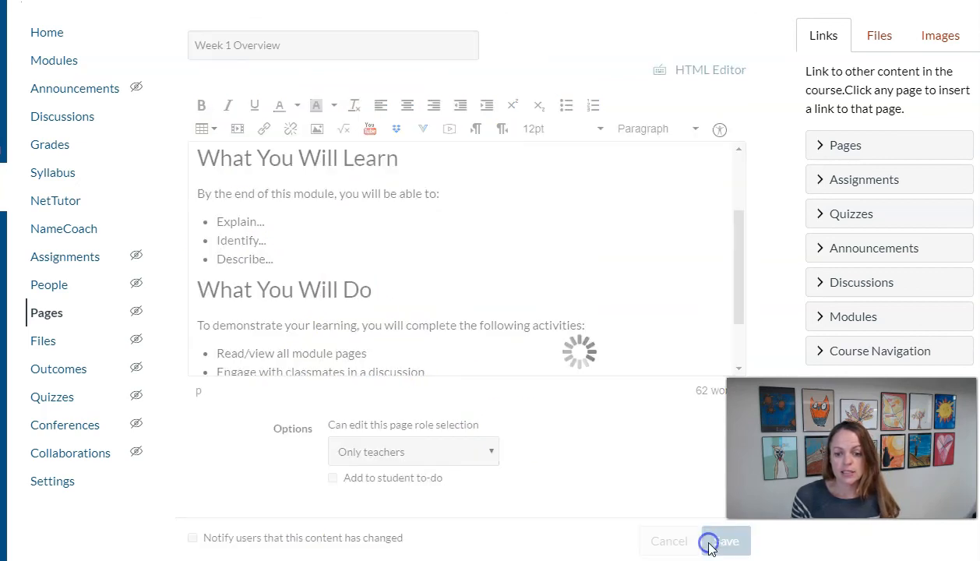
{"action": "left_click", "coordinate": [705, 541]}
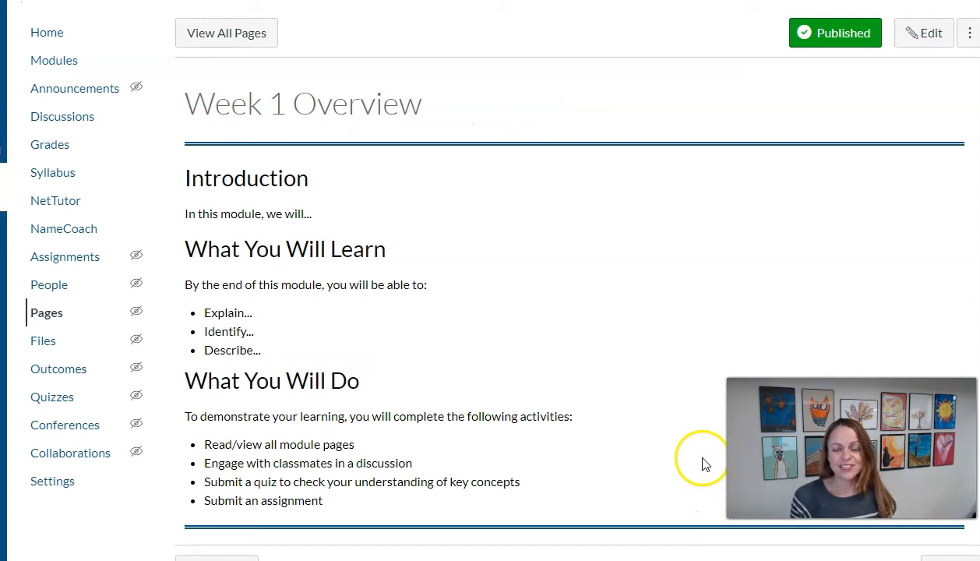
{"action": "mouse_move", "coordinate": [148, 549]}
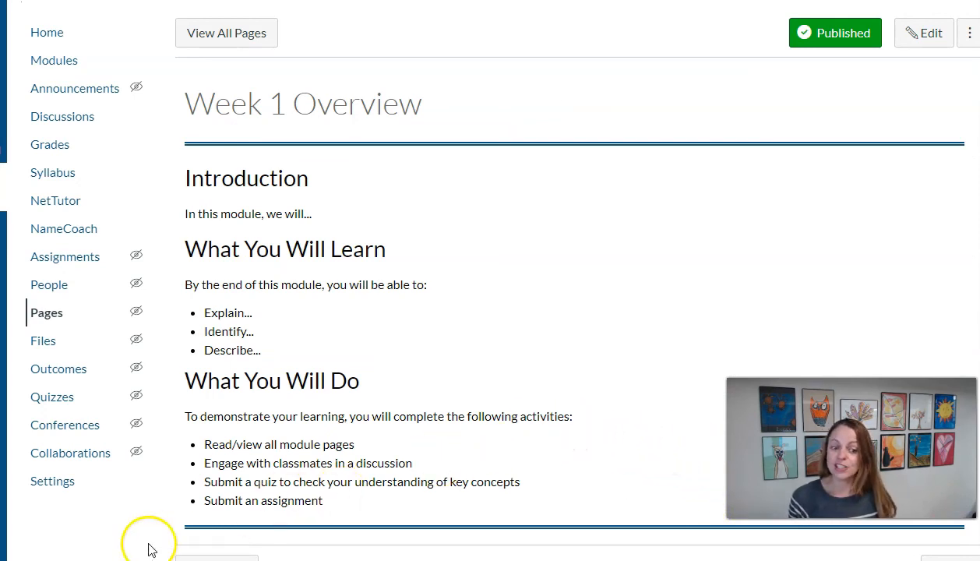